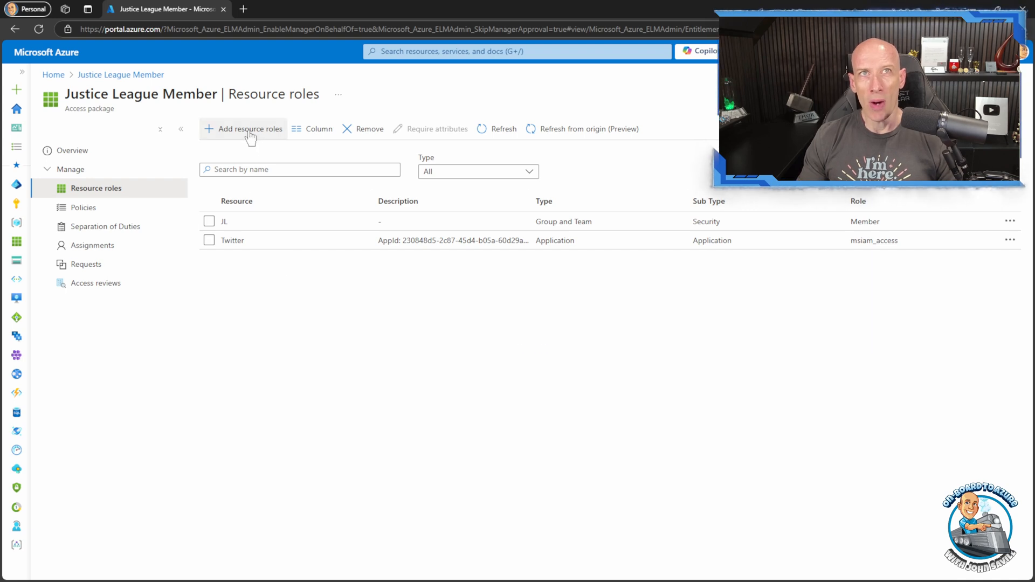
- Open the Request Policy for editing, review its Lifecycle settings, and return to Requests
left_click(249, 128)
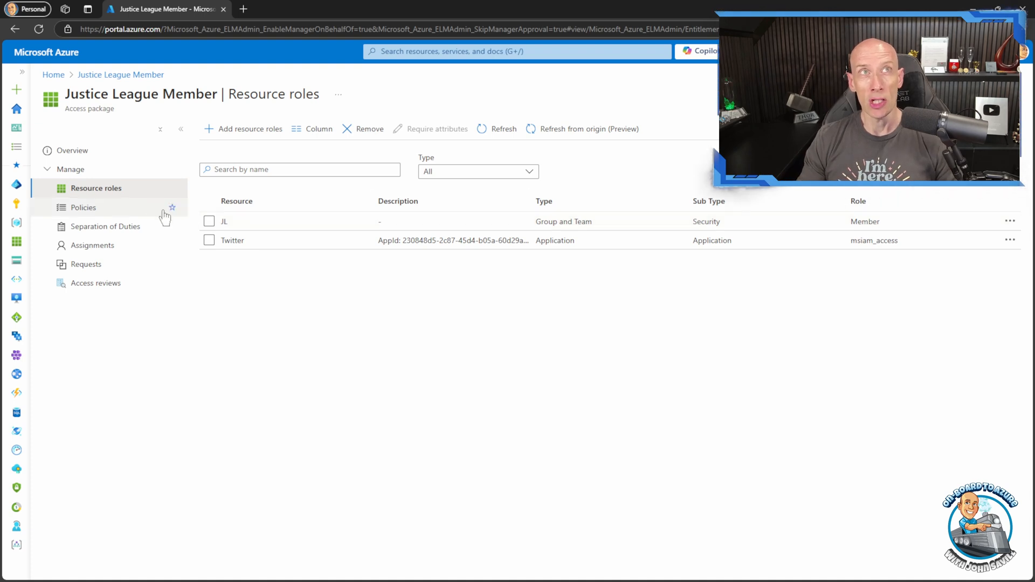
left_click(85, 207)
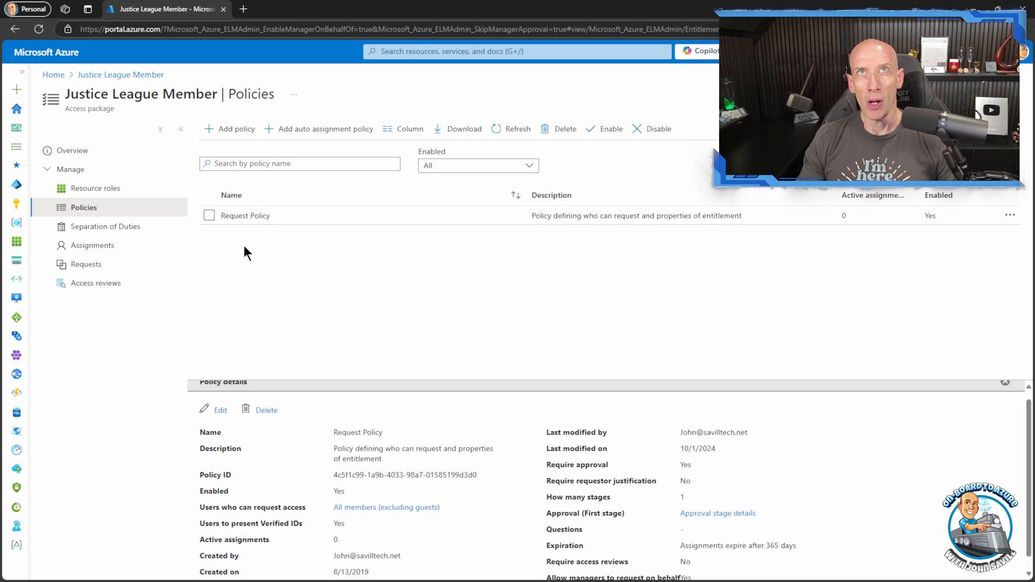
left_click(220, 410)
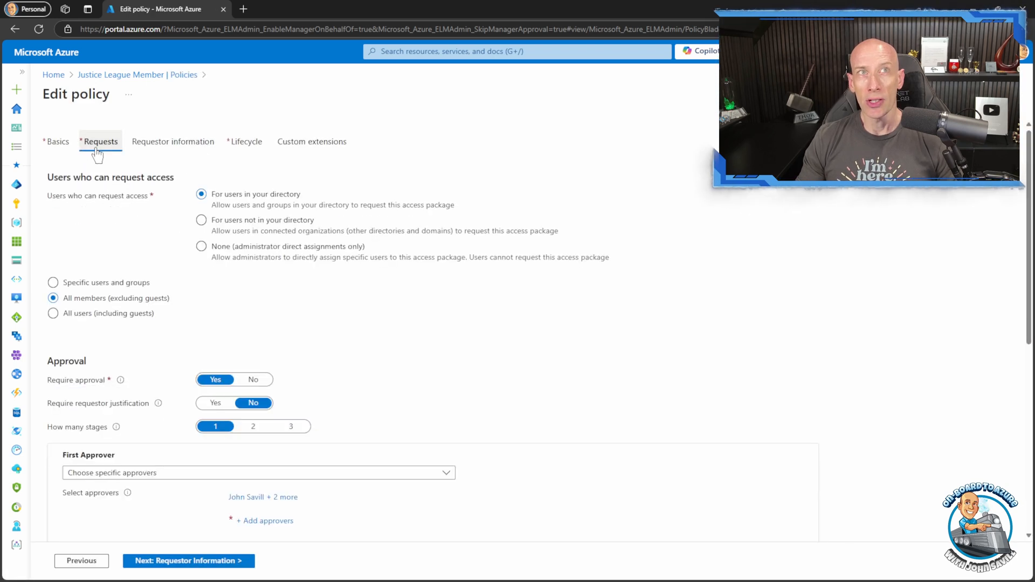
mouse_move(246, 142)
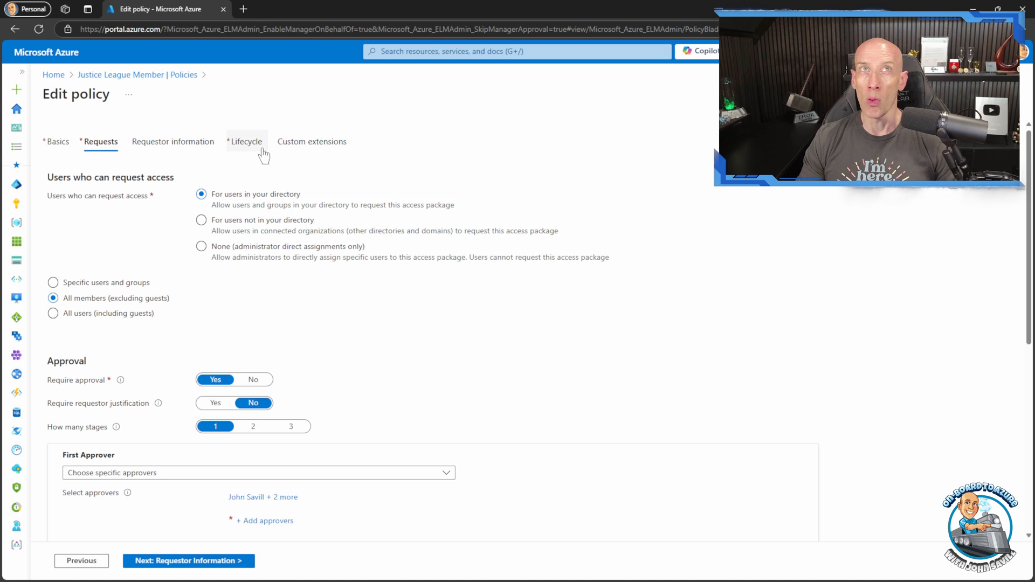
left_click(246, 141)
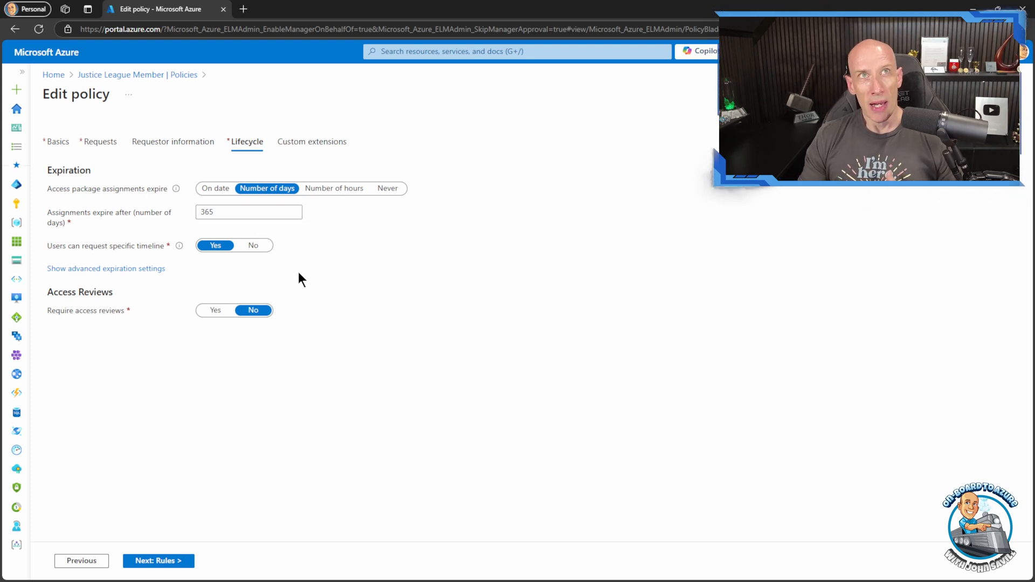
left_click(100, 141)
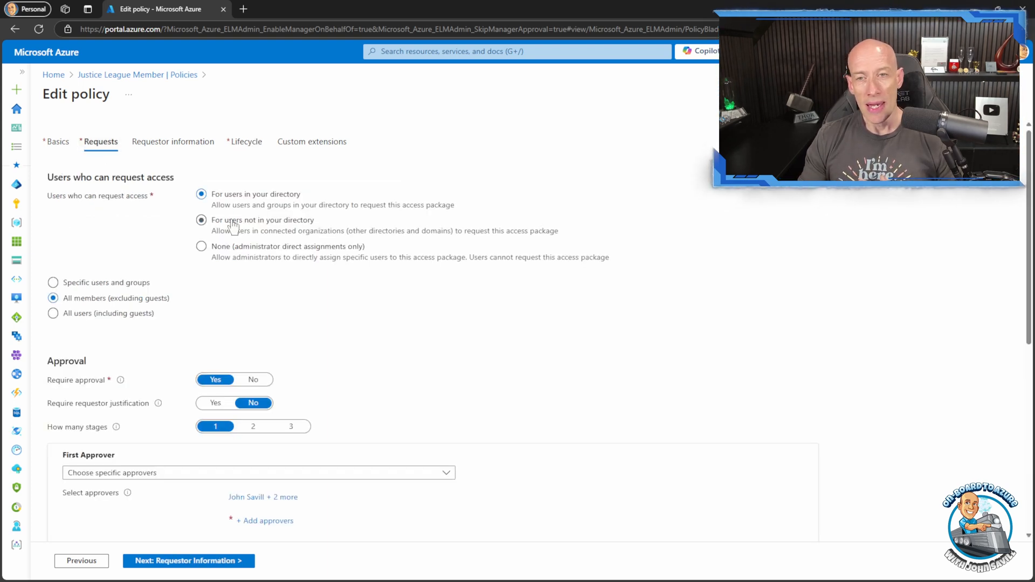
- In My Access, start a request for the Justice League Member access package
left_click(201, 194)
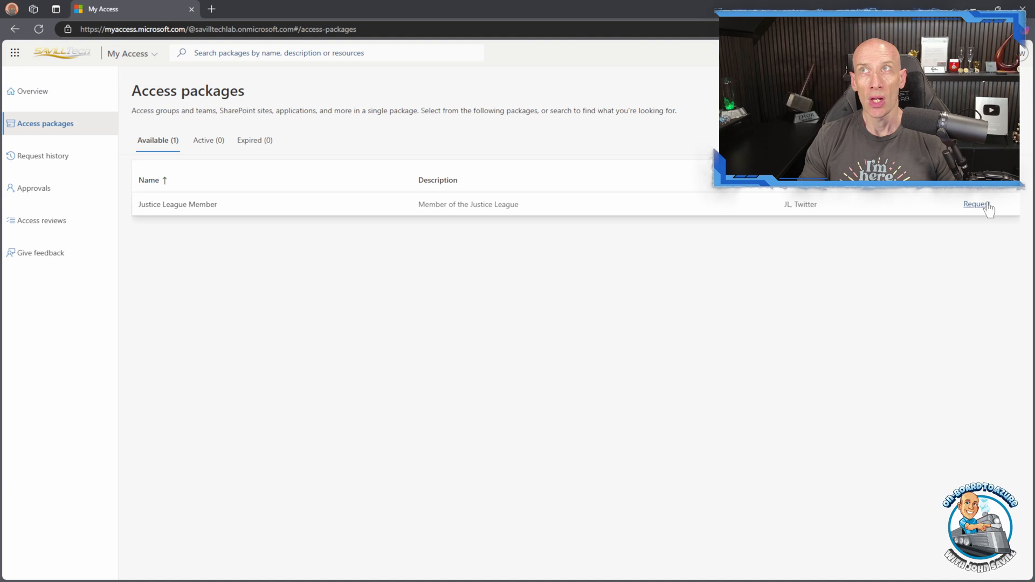
left_click(977, 204)
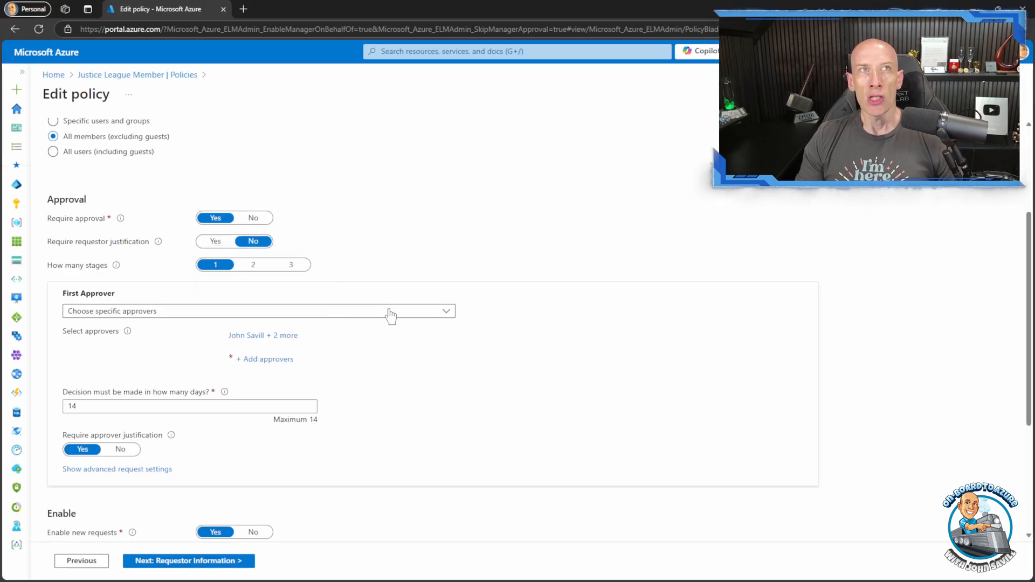
- Review the First Approver choices without changing them, leaving manager-on-behalf and approval bypass enabled
left_click(258, 311)
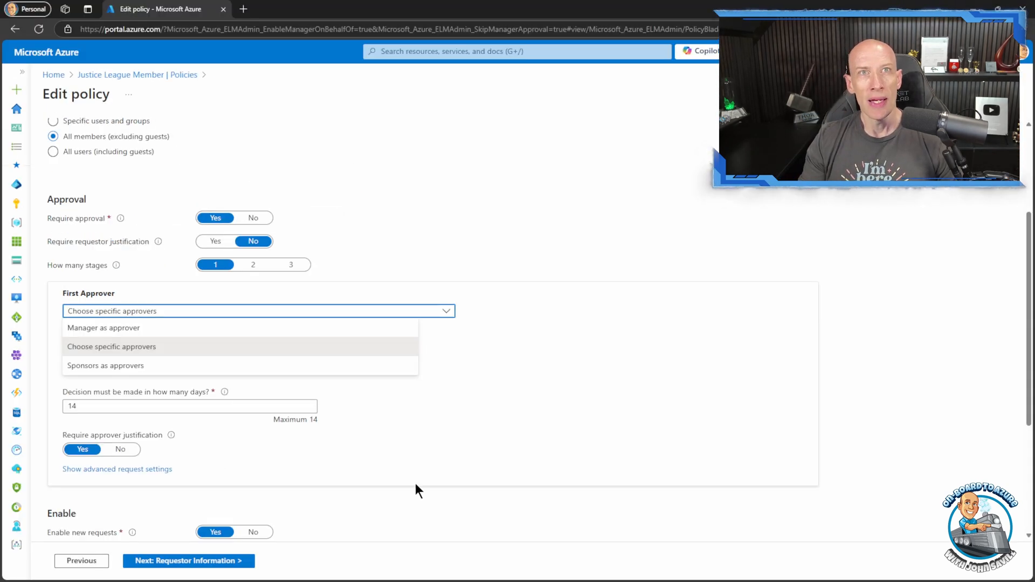
left_click(111, 346)
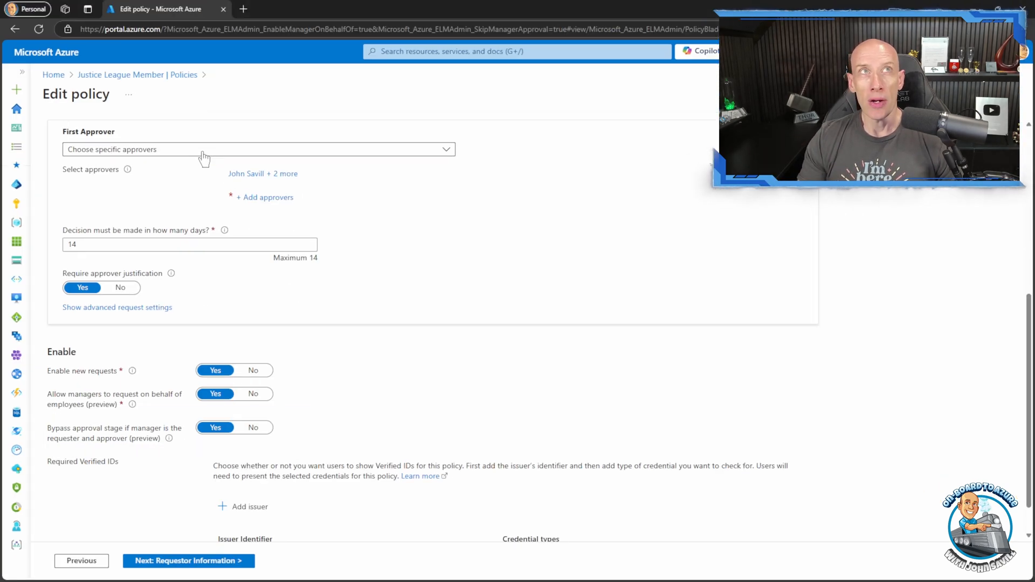
left_click(257, 149)
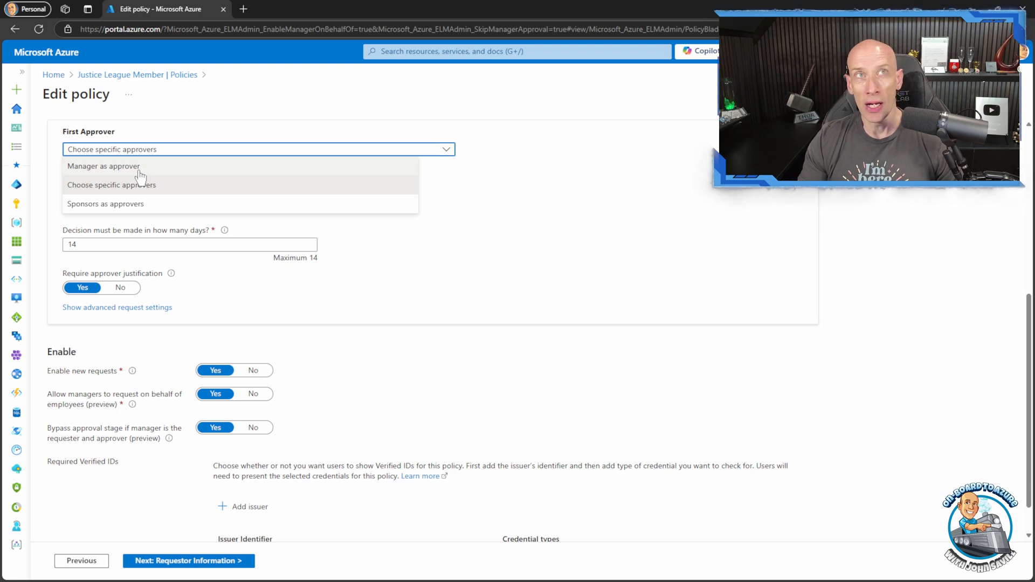
left_click(111, 184)
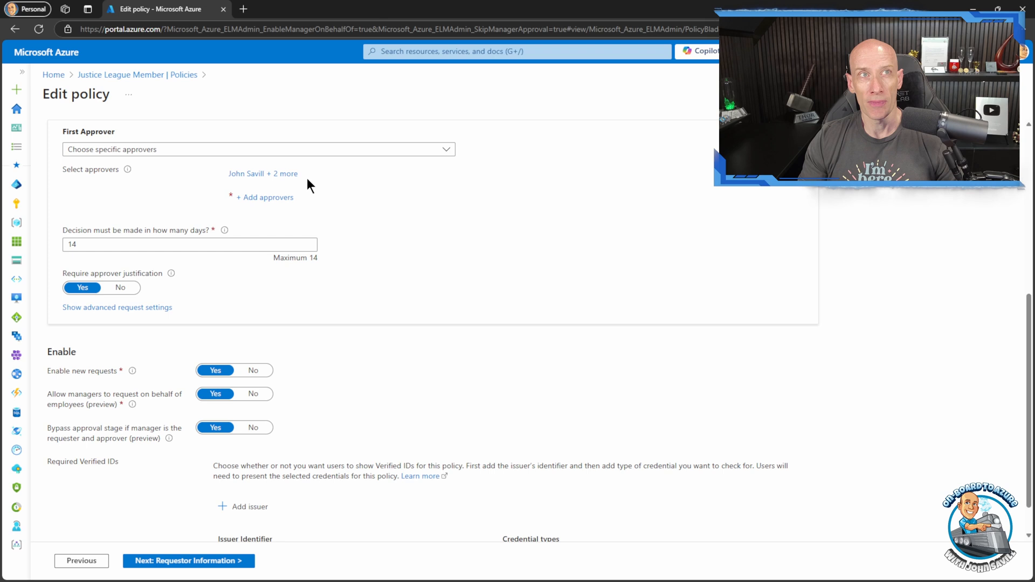
mouse_move(342, 371)
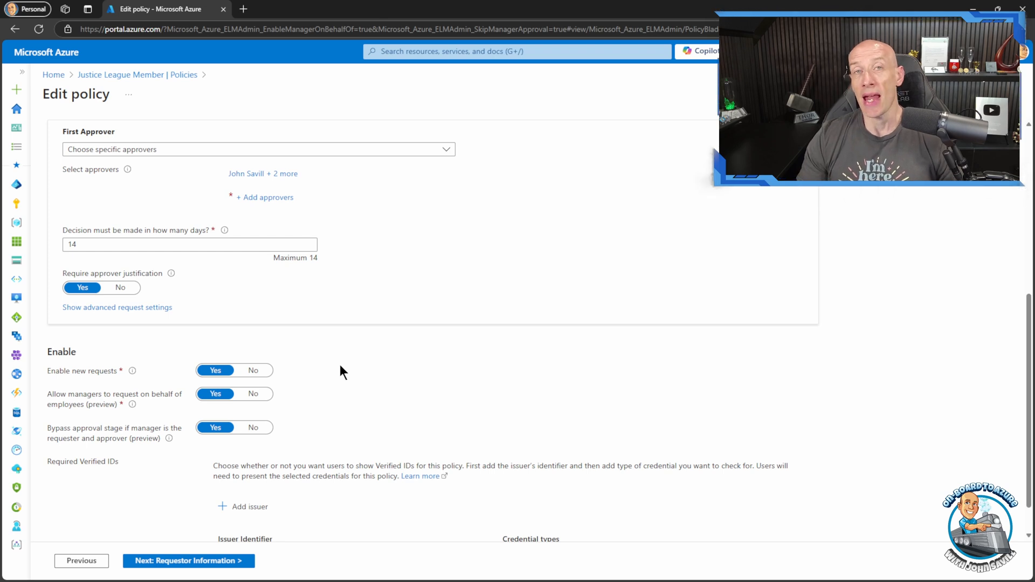